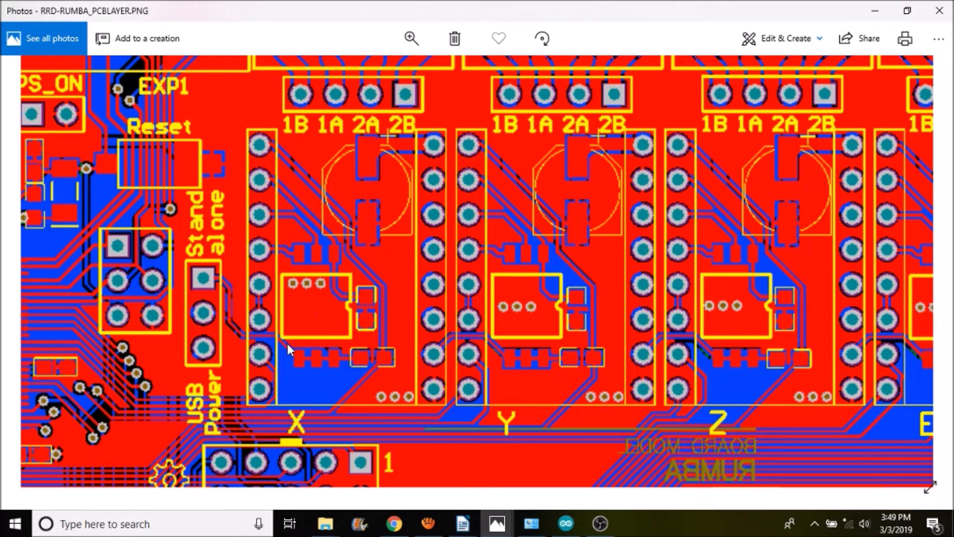
pyautogui.moveTo(752, 426)
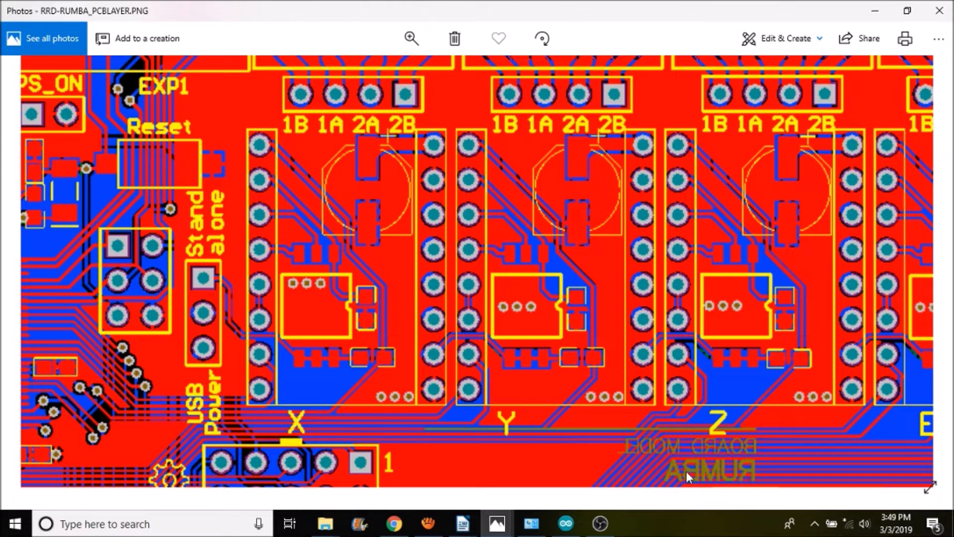
pyautogui.moveTo(502, 341)
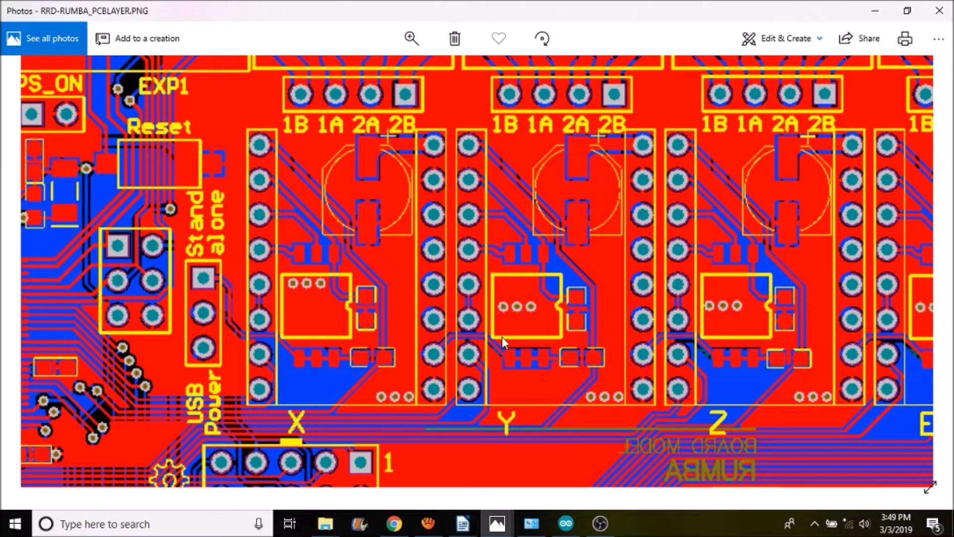
pyautogui.moveTo(429, 398)
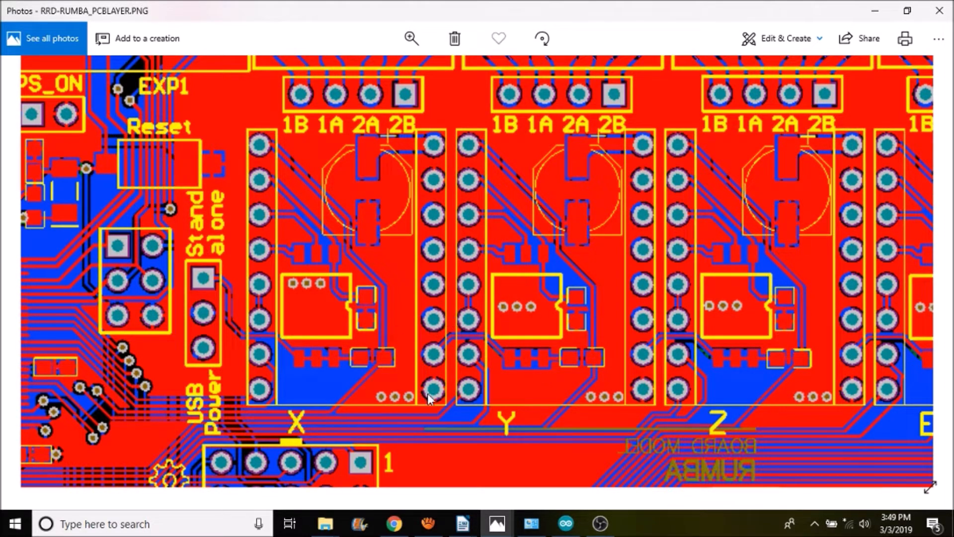
pyautogui.moveTo(436, 392)
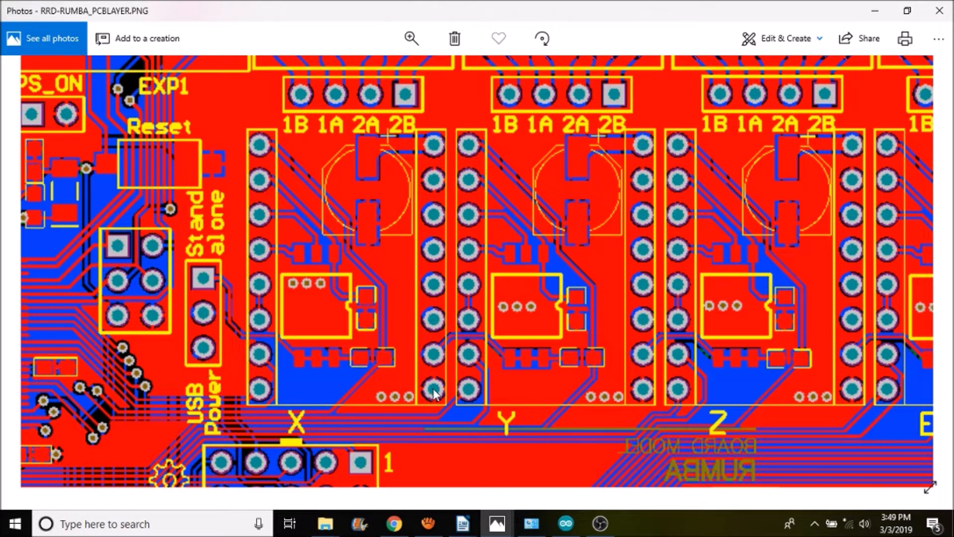
pyautogui.moveTo(455, 401)
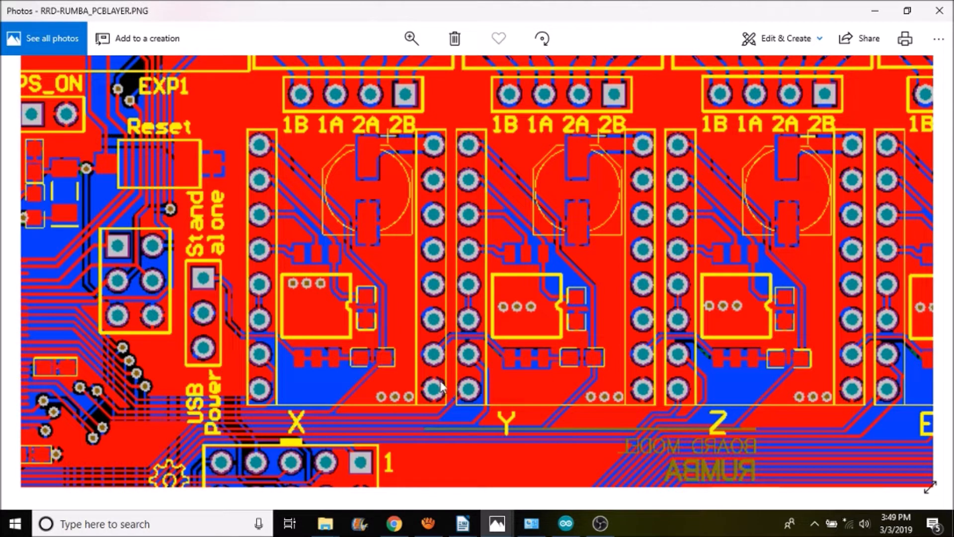
pyautogui.moveTo(423, 400)
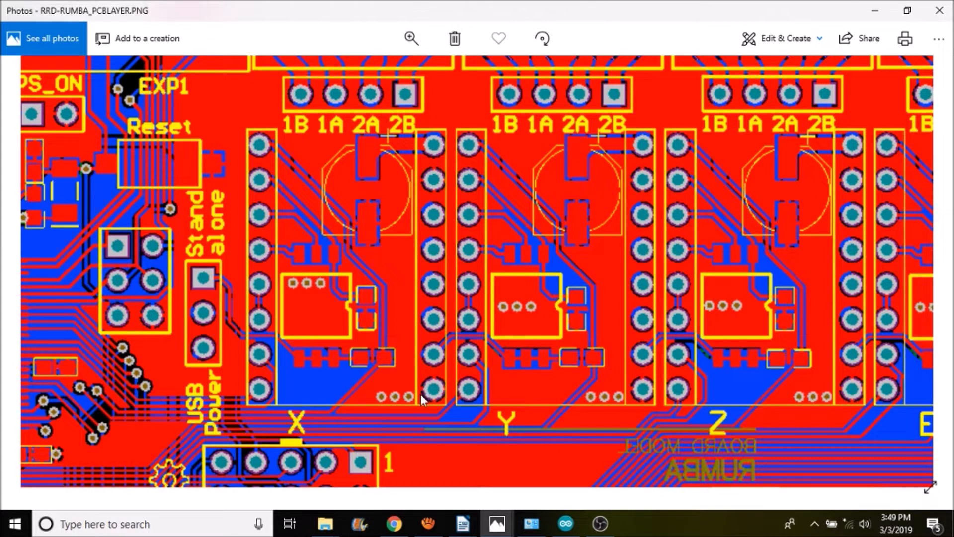
pyautogui.moveTo(445, 399)
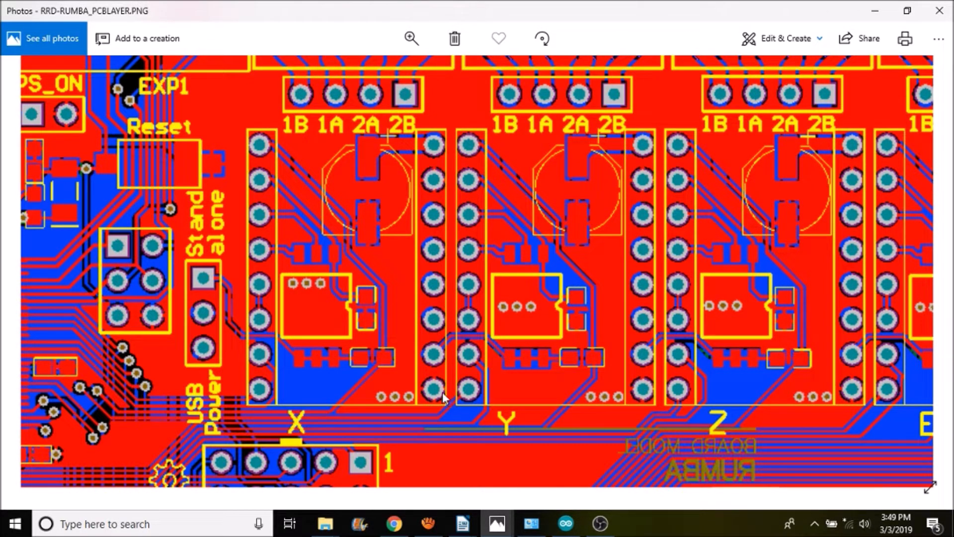
pyautogui.moveTo(443, 185)
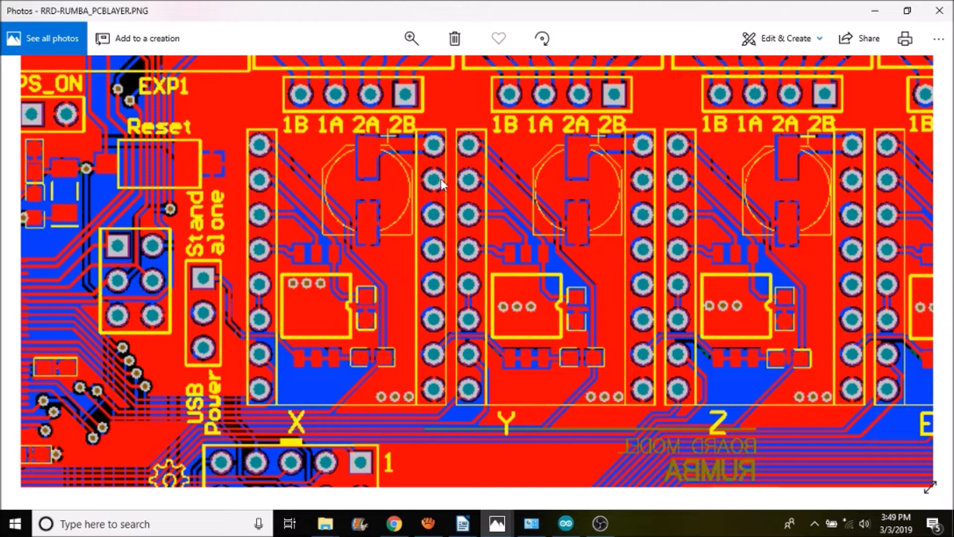
pyautogui.moveTo(436, 177)
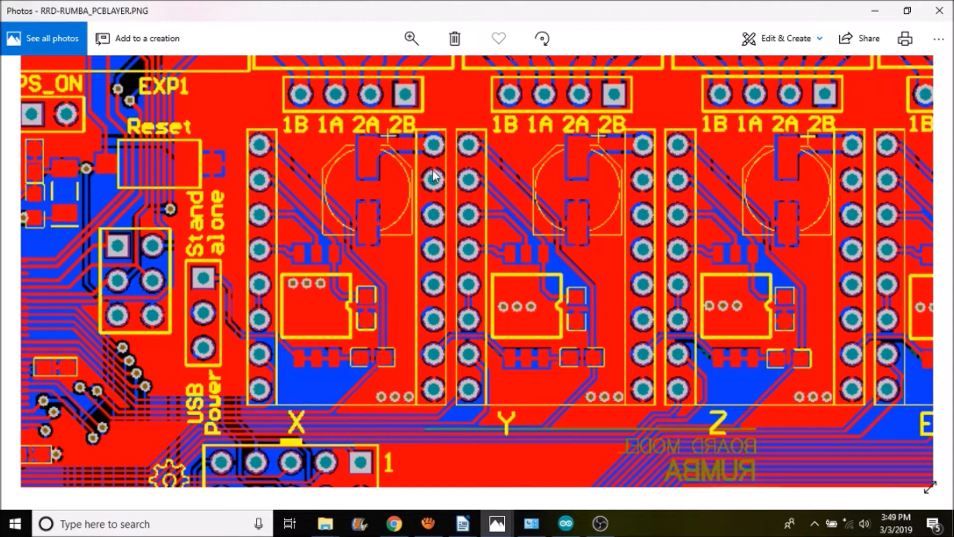
pyautogui.moveTo(648, 170)
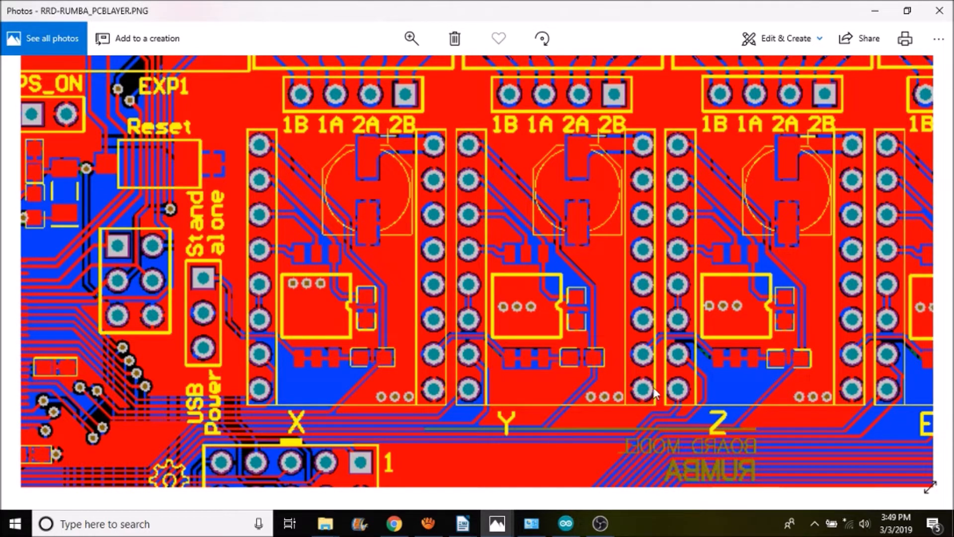
pyautogui.moveTo(417, 396)
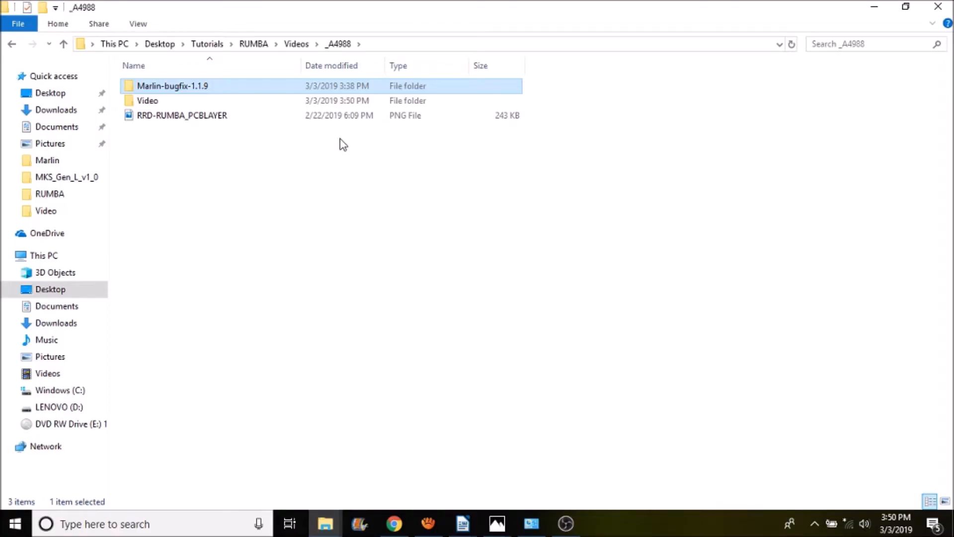
pyautogui.moveTo(230, 84)
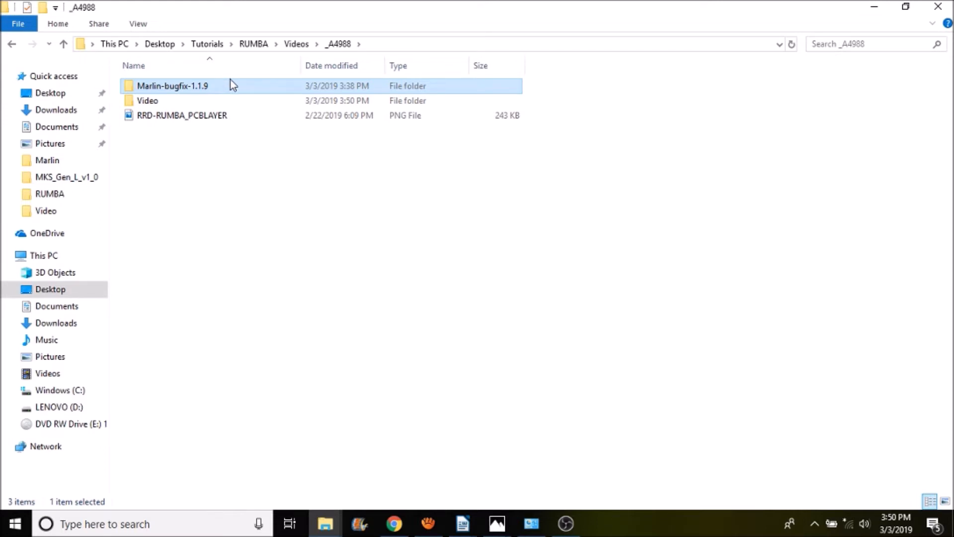
pyautogui.moveTo(227, 90)
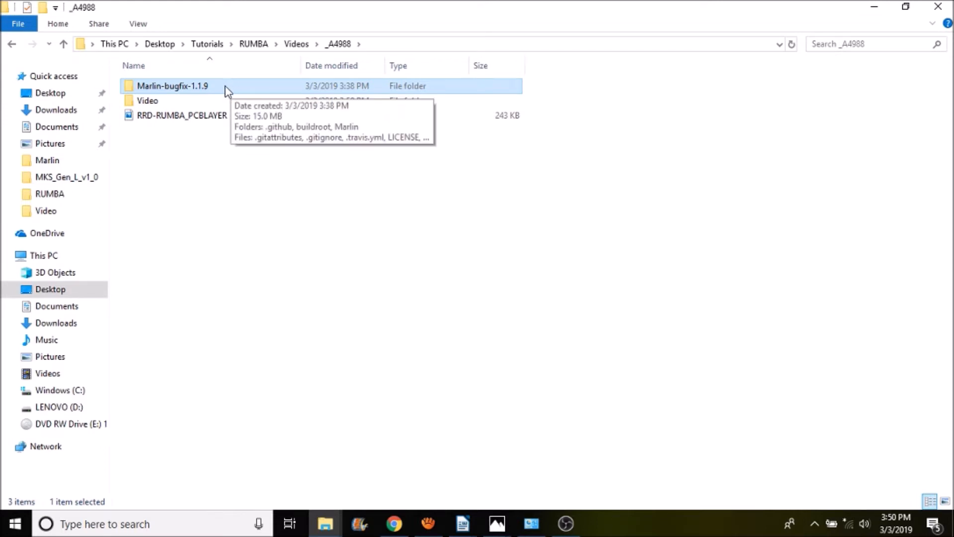
pyautogui.moveTo(187, 96)
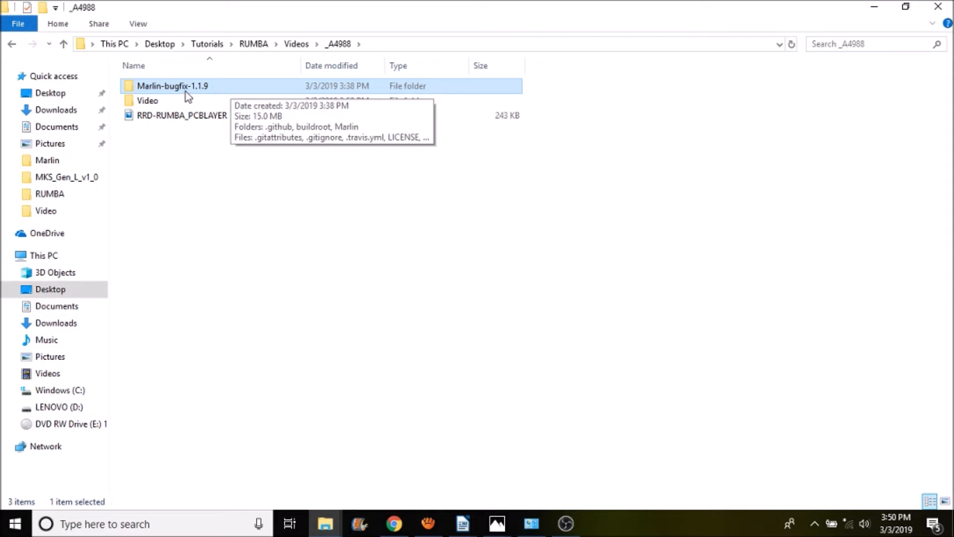
# - In Marlin-bugfix-1.1.9\Marlin, open boards.h, then open the Marlin .ino sketch in Arduino IDE
pyautogui.doubleClick(173, 86)
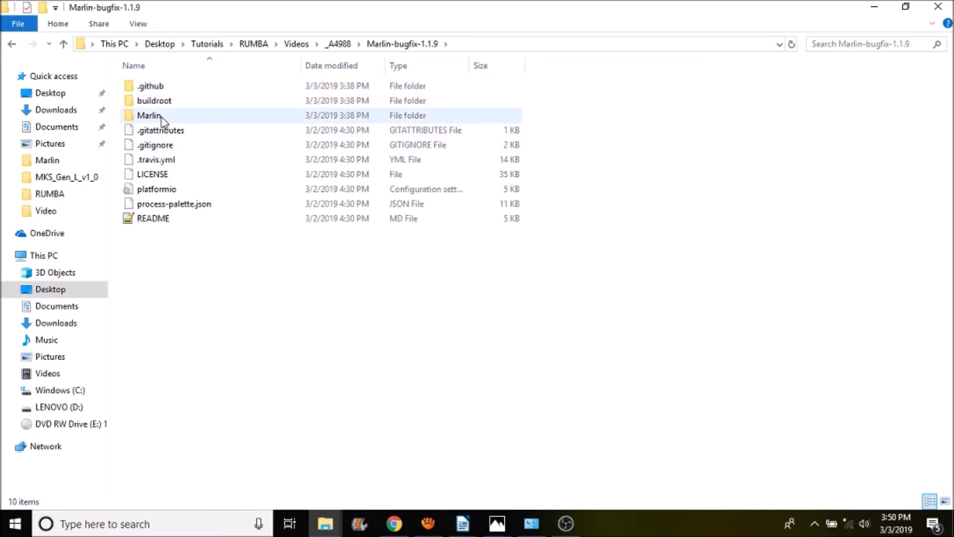
pyautogui.doubleClick(149, 115)
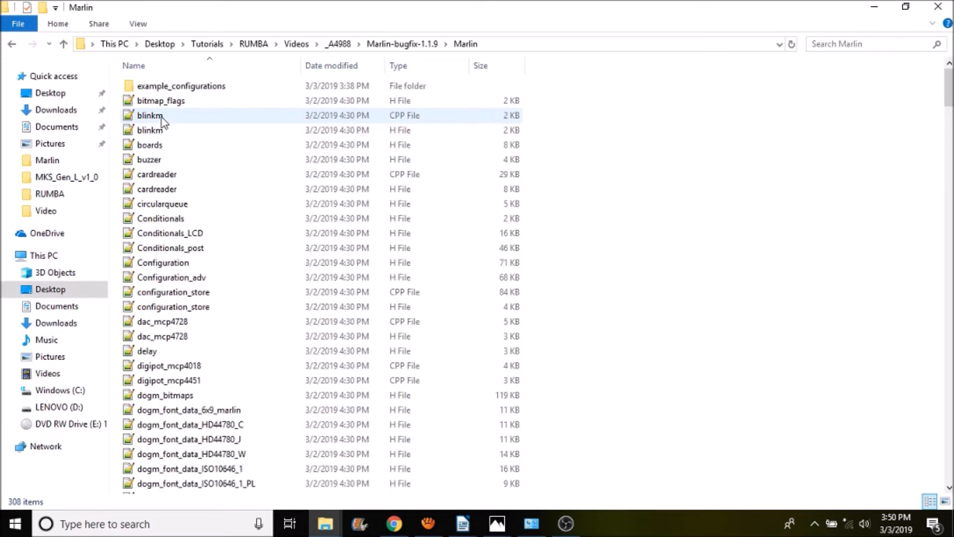
pyautogui.click(149, 145)
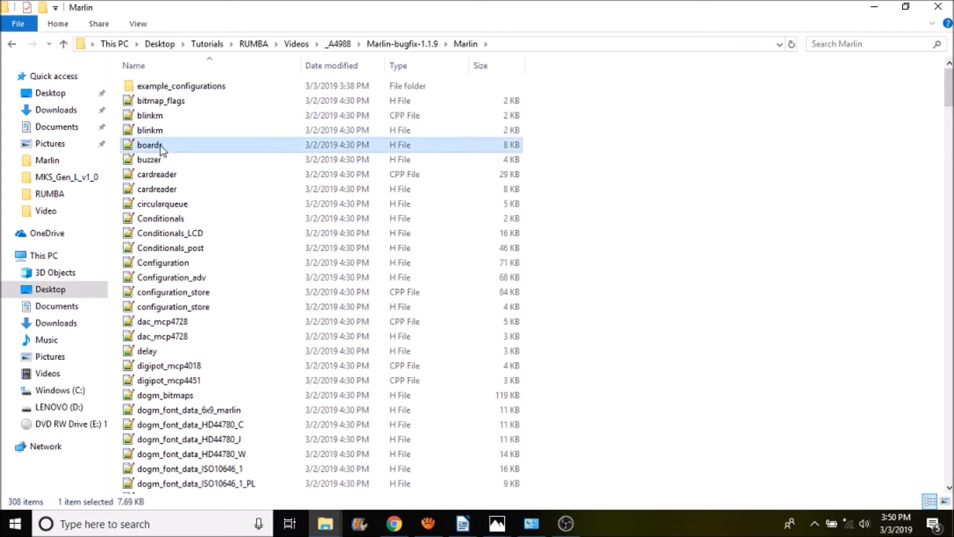
pyautogui.doubleClick(150, 145)
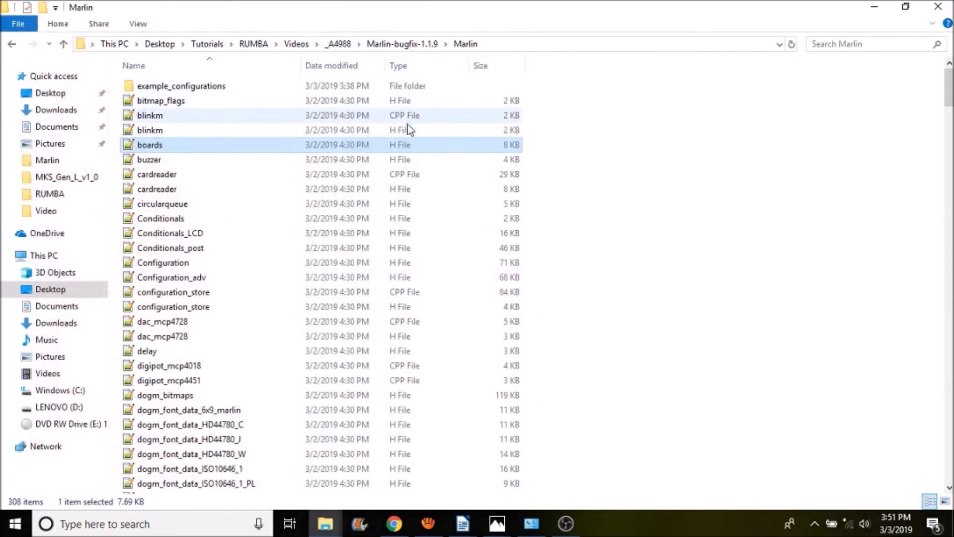
pyautogui.scroll(-3)
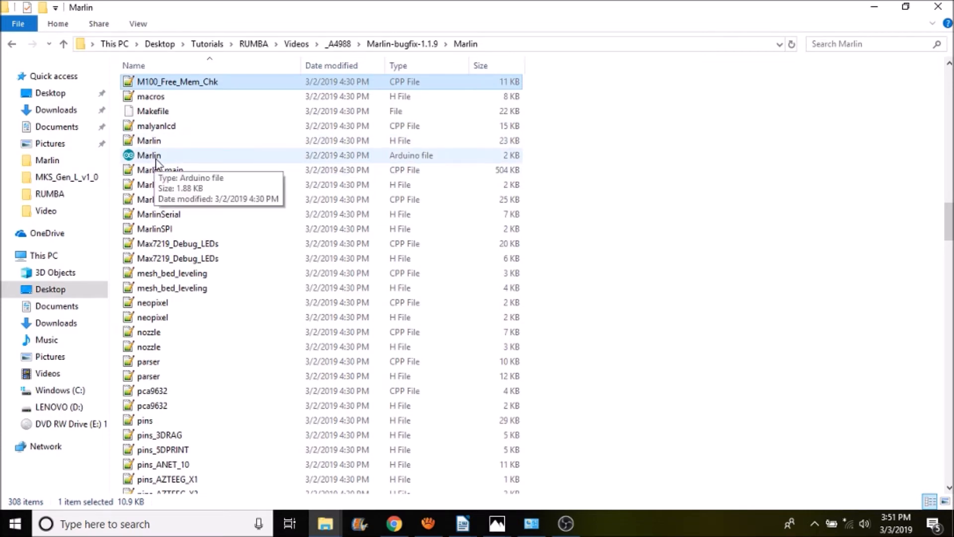
pyautogui.doubleClick(149, 155)
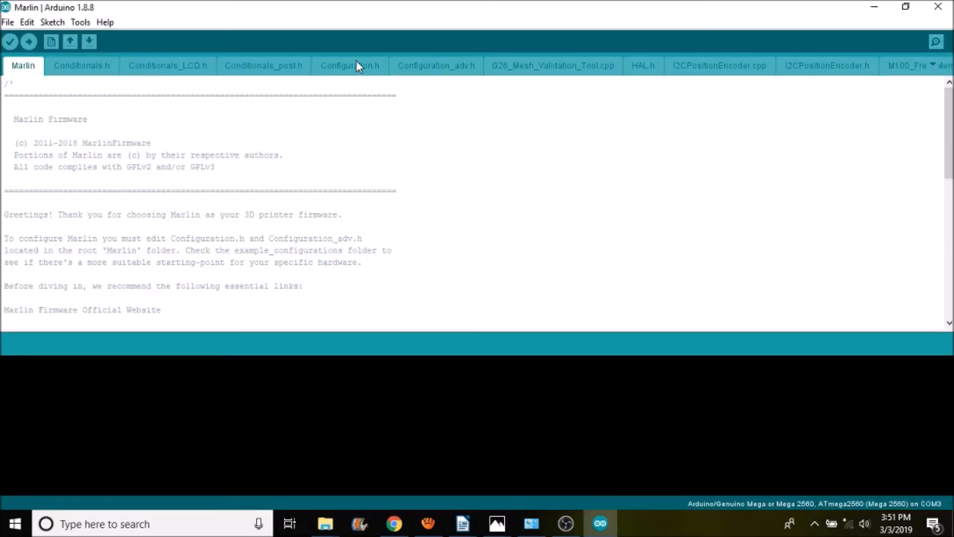
# - In Configuration.h, find the MOTHERBOARD setting and put the RUMBA board in place
pyautogui.click(350, 65)
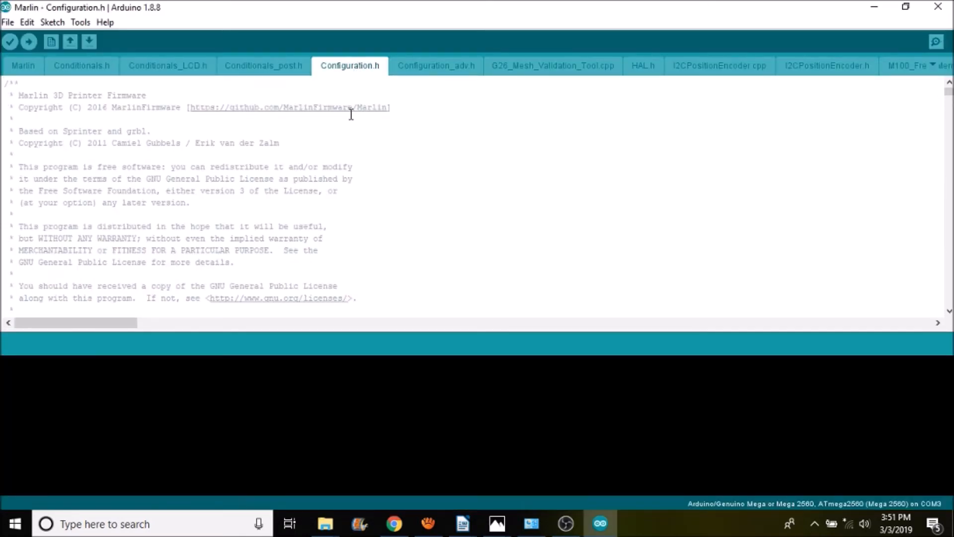
pyautogui.write('m')
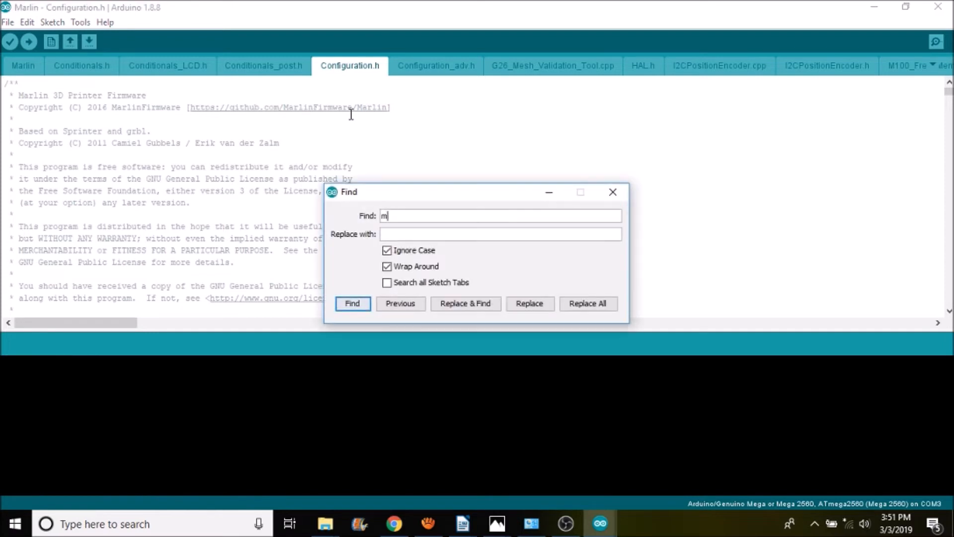
pyautogui.write('otherboa')
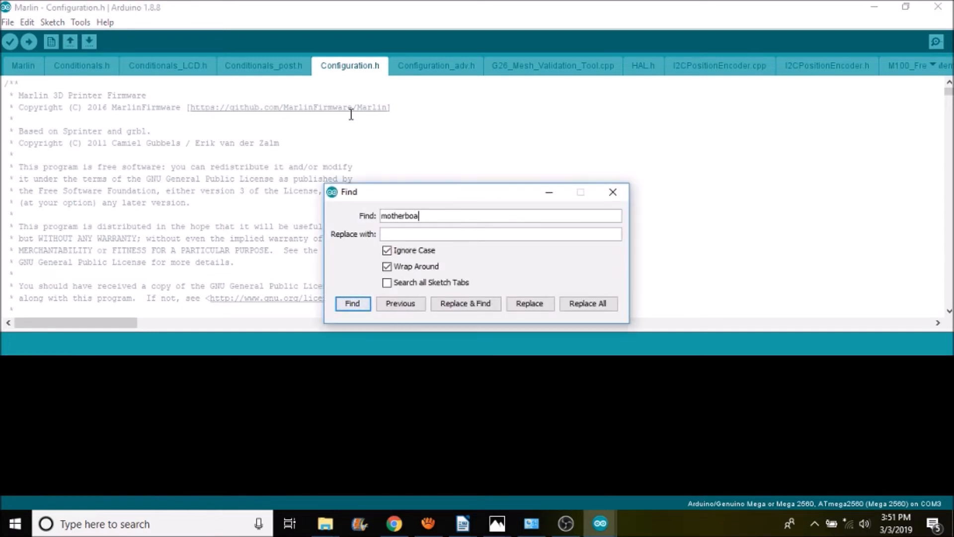
pyautogui.click(352, 303)
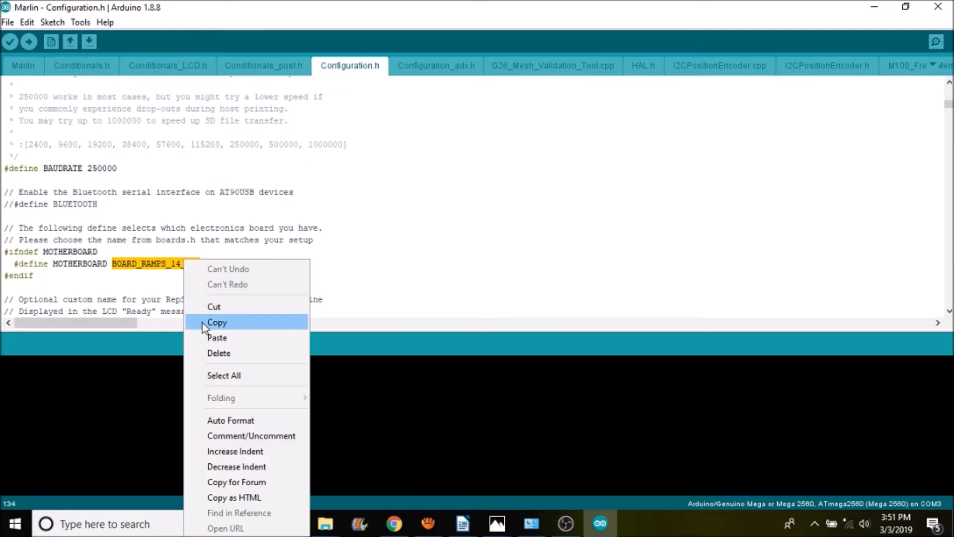
pyautogui.moveTo(217, 337)
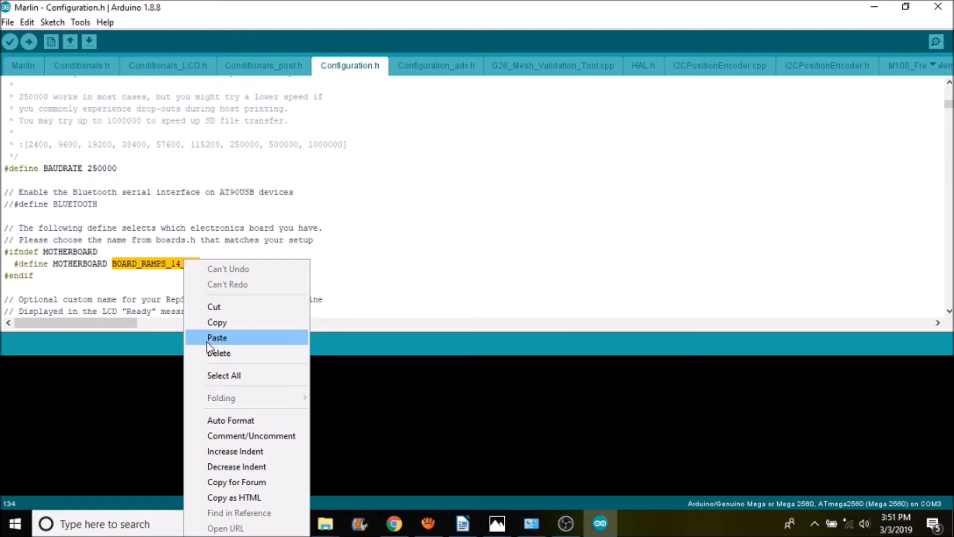
pyautogui.click(217, 337)
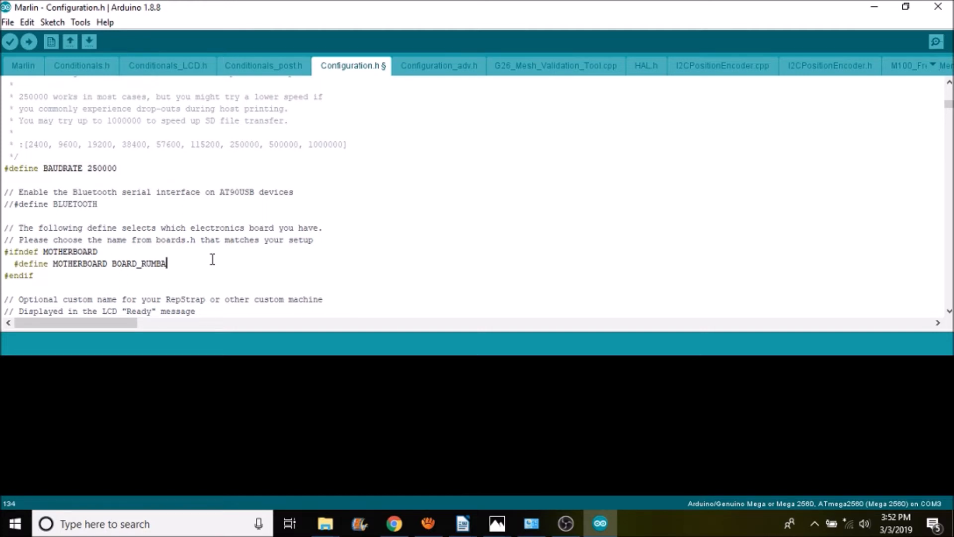
# - Search for 'steps' to reach DEFAULT_AXIS_STEPS_PER_UNIT and select the extruder value 500
pyautogui.press('ctrl+f')
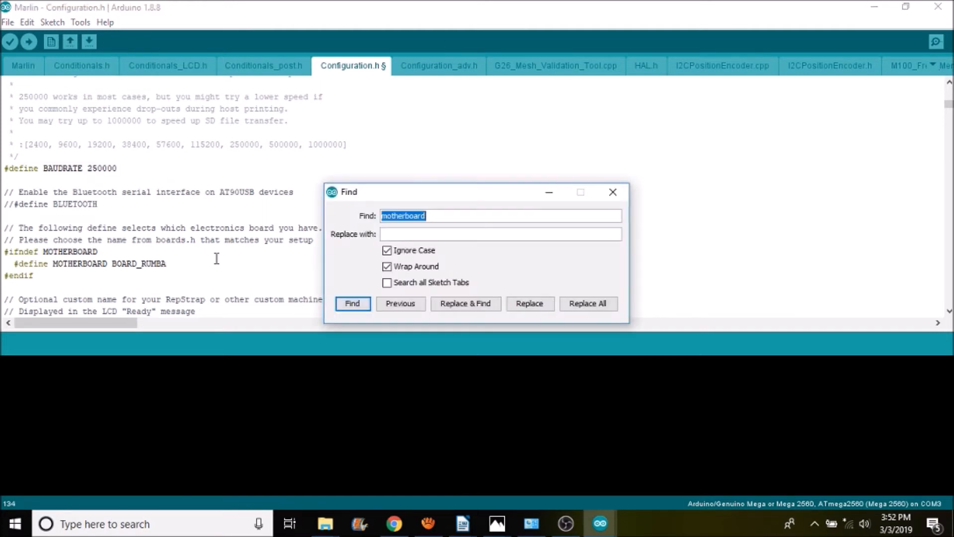
pyautogui.write('steps')
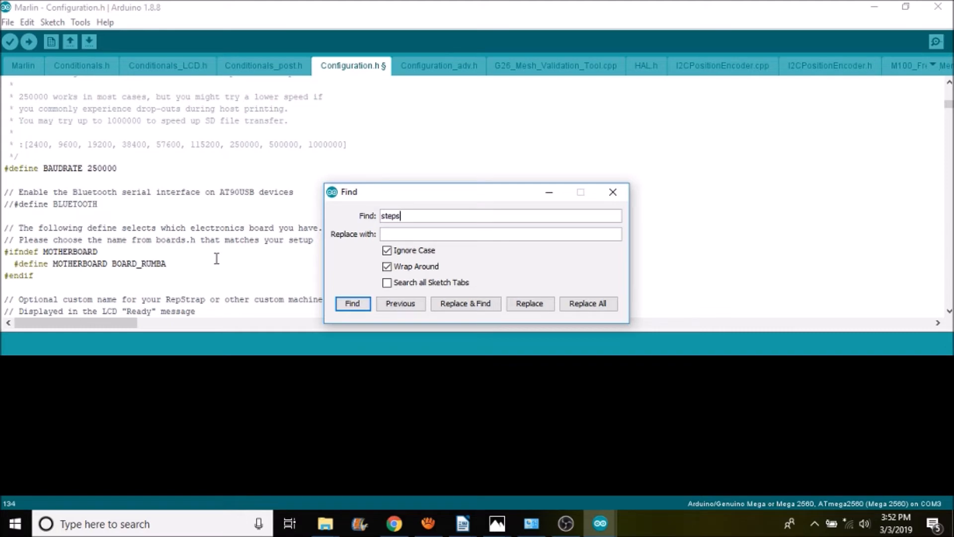
pyautogui.click(352, 303)
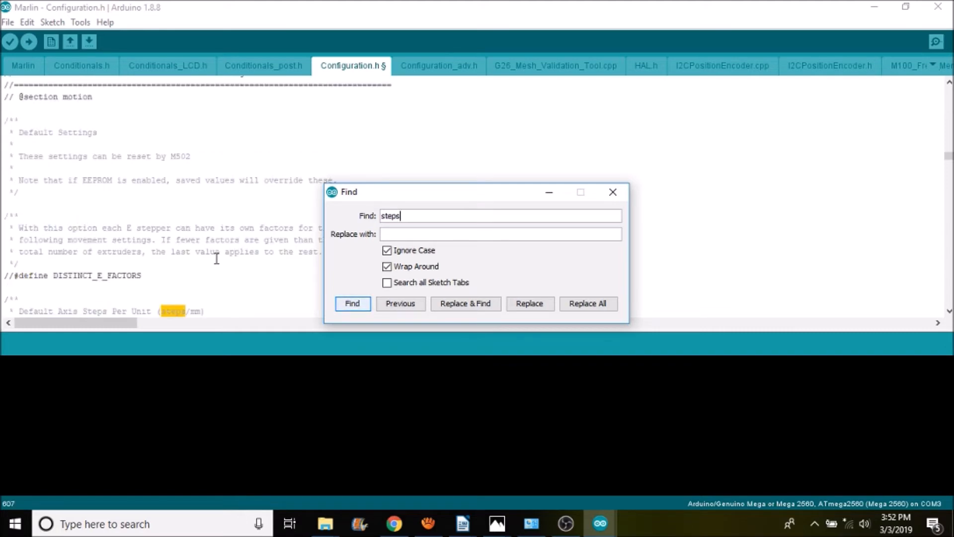
pyautogui.click(352, 303)
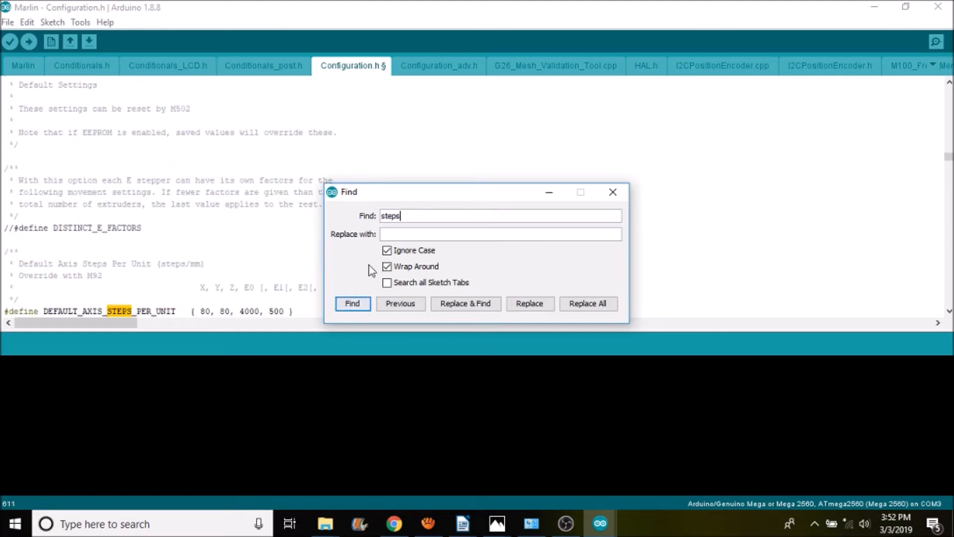
pyautogui.moveTo(548, 192)
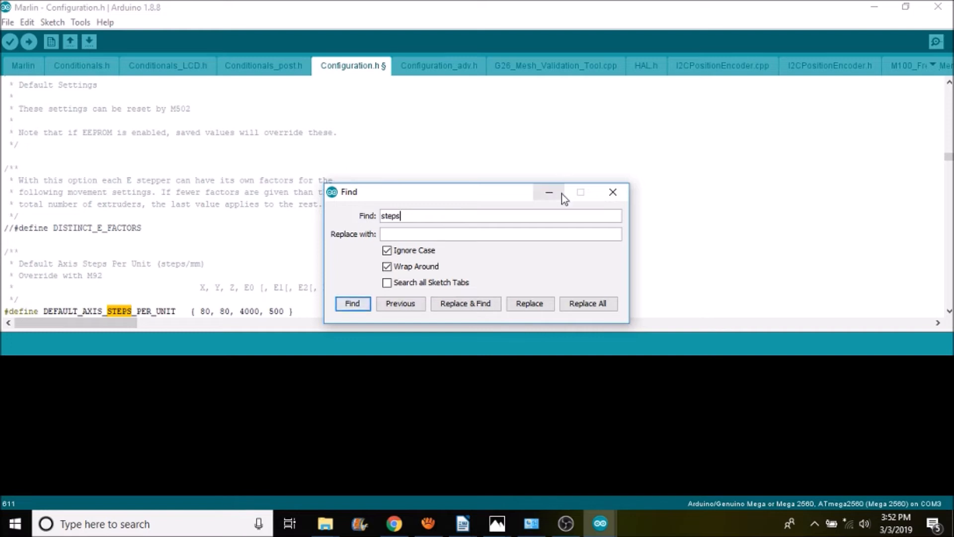
pyautogui.click(352, 303)
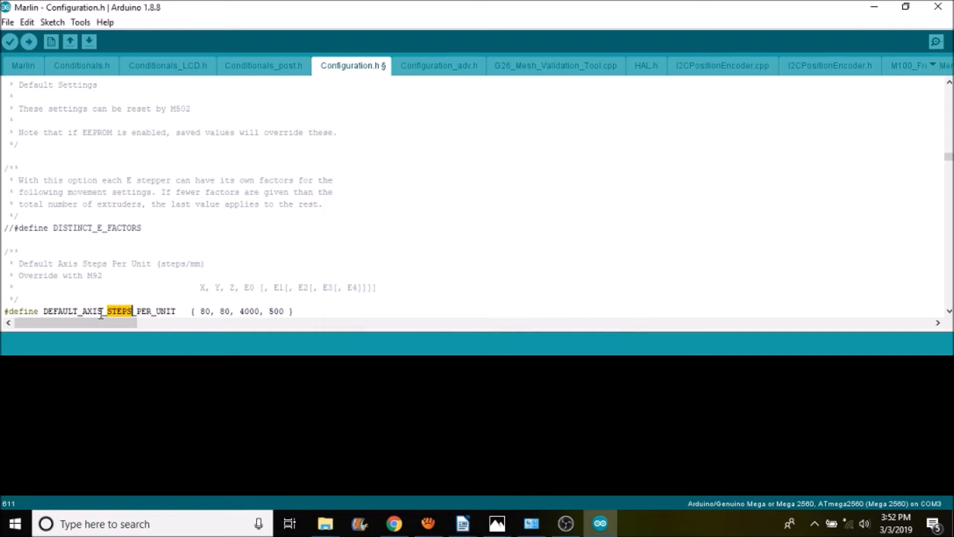
pyautogui.moveTo(169, 311)
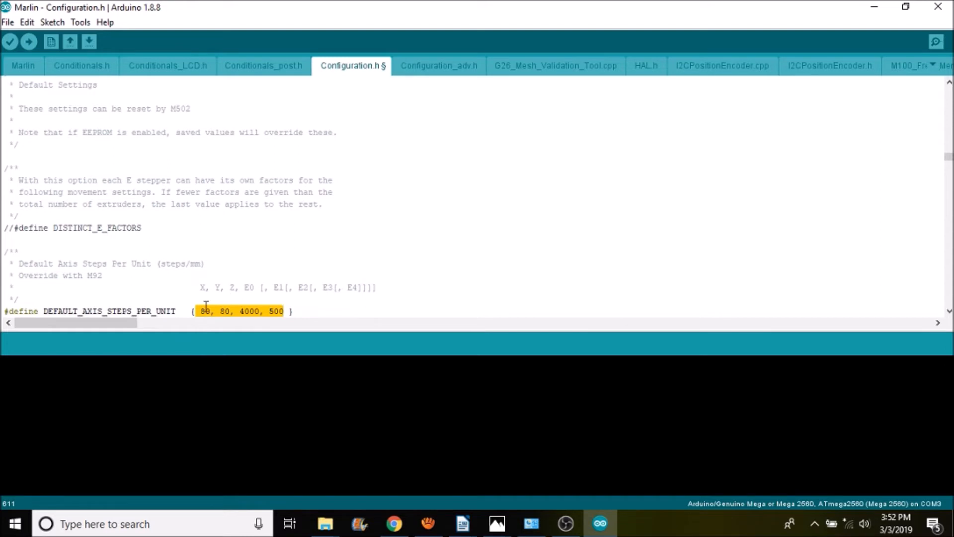
pyautogui.doubleClick(204, 311)
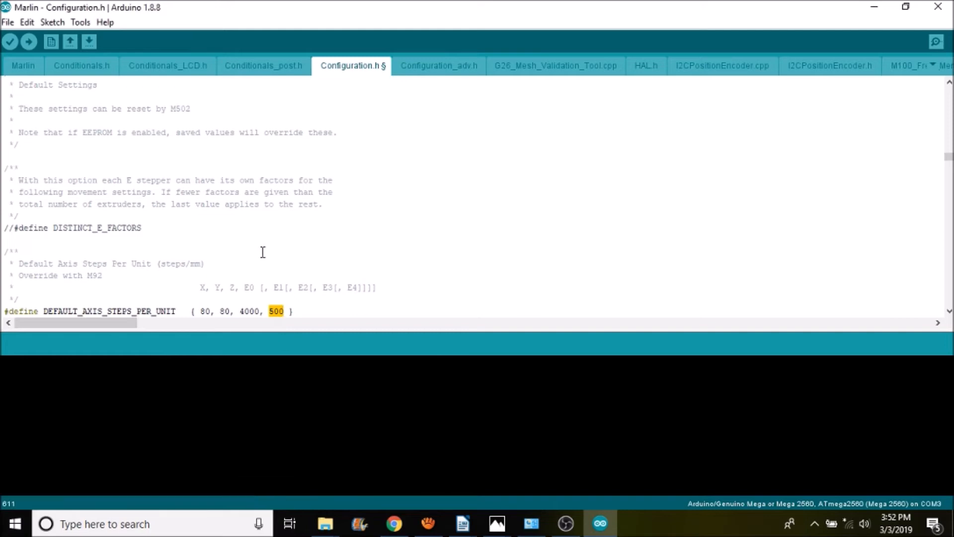
pyautogui.moveTo(295, 165)
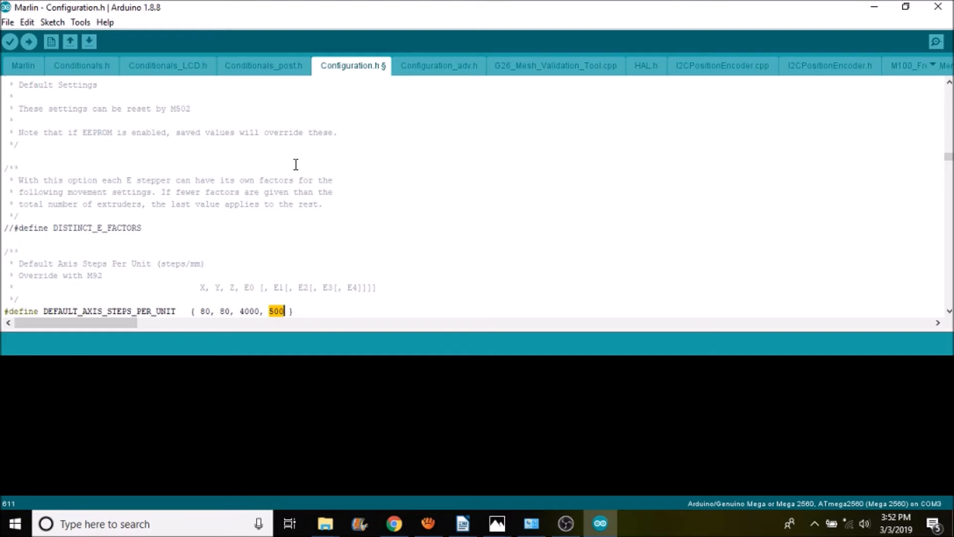
pyautogui.press('ctrl+f')
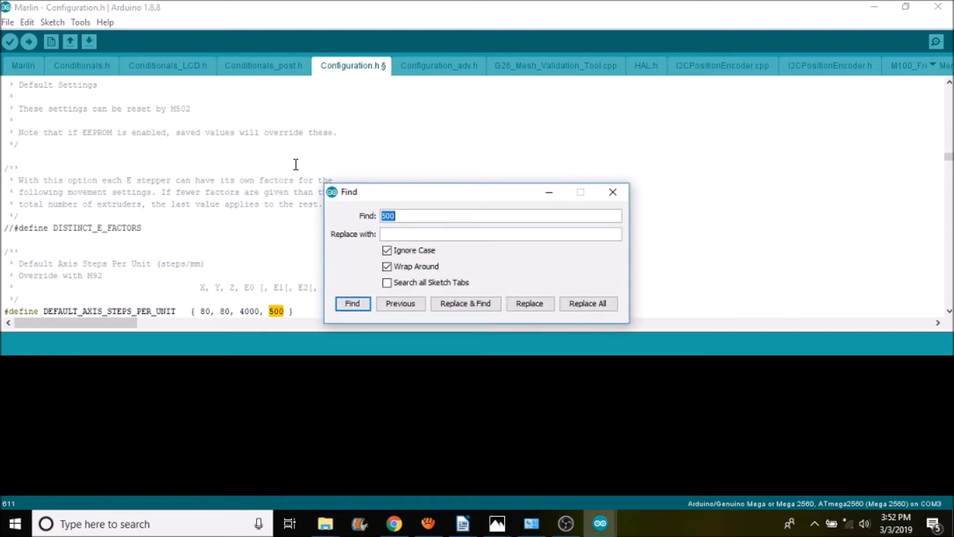
# - Find tmc2130, try DRV8825 on the Y driver line, then restore it to A4988
pyautogui.write('tmc')
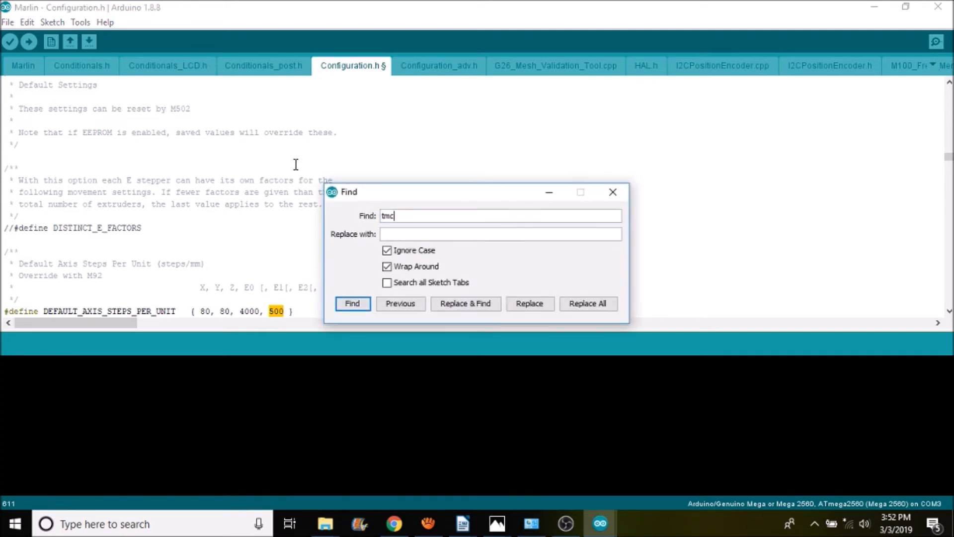
pyautogui.write('2130')
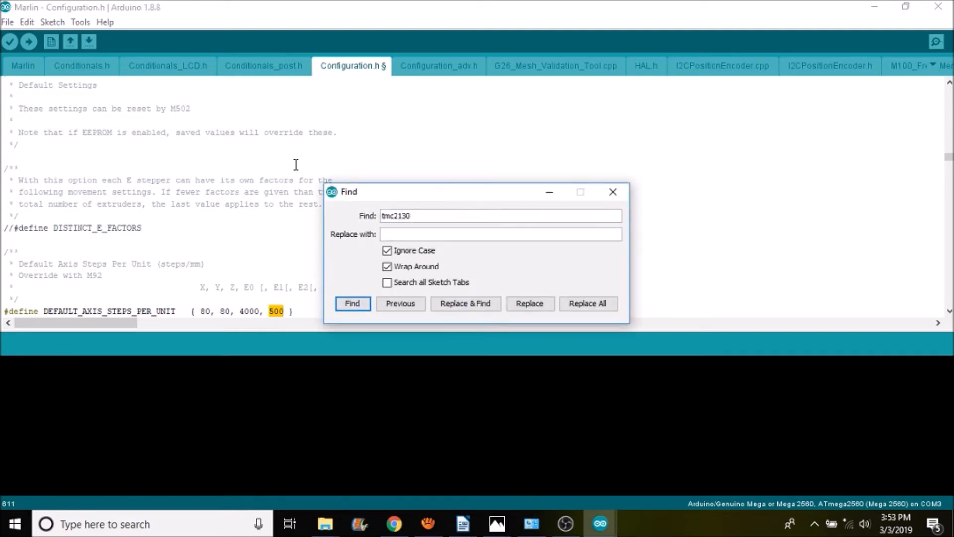
pyautogui.click(352, 304)
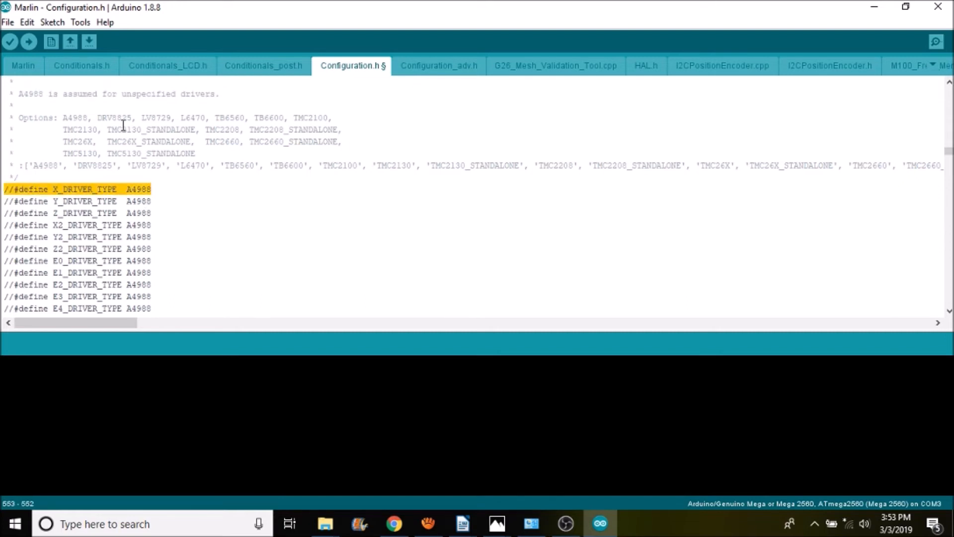
pyautogui.doubleClick(115, 117)
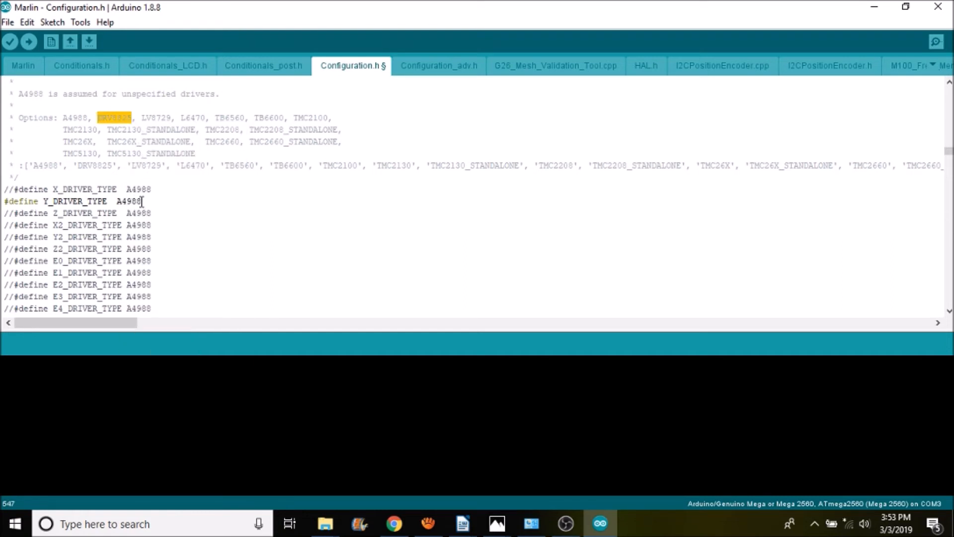
pyautogui.rightClick(128, 201)
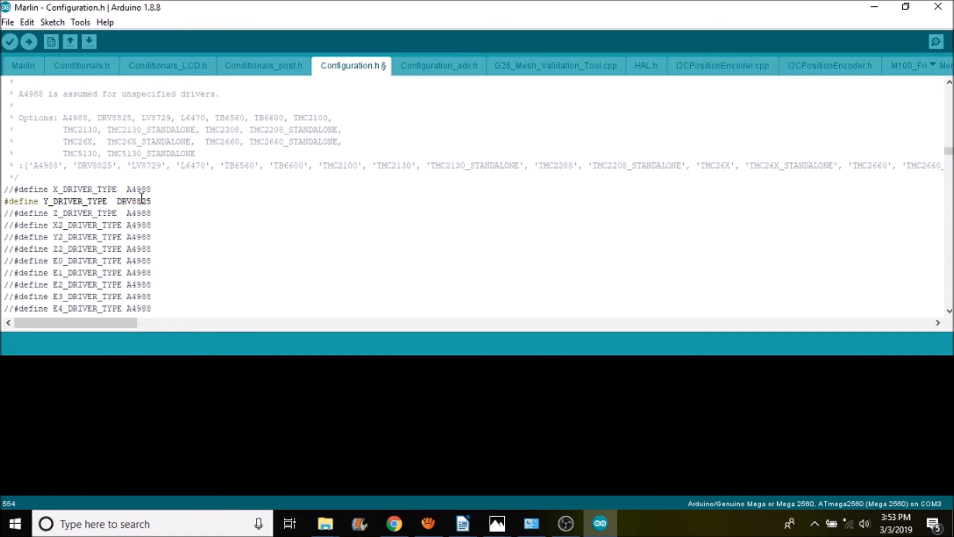
pyautogui.moveTo(196, 131)
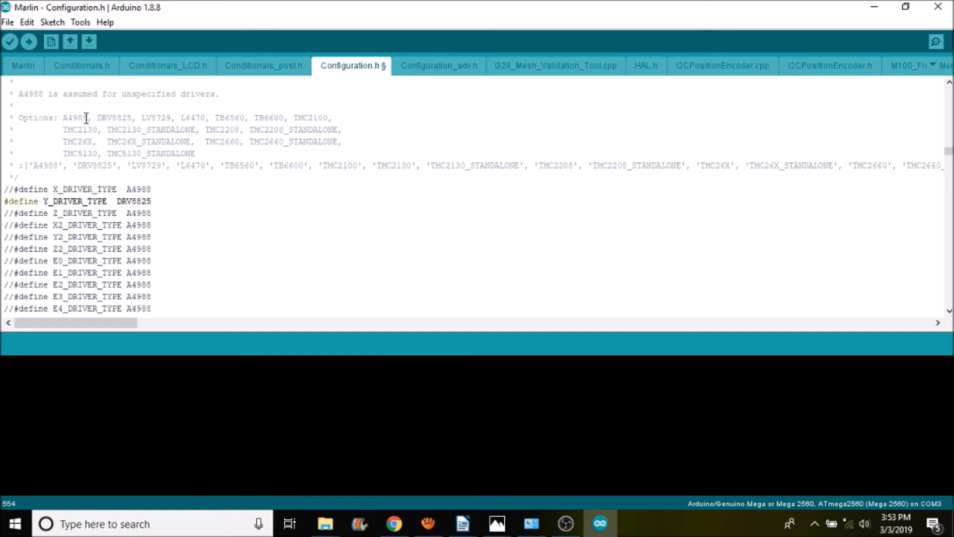
pyautogui.doubleClick(74, 118)
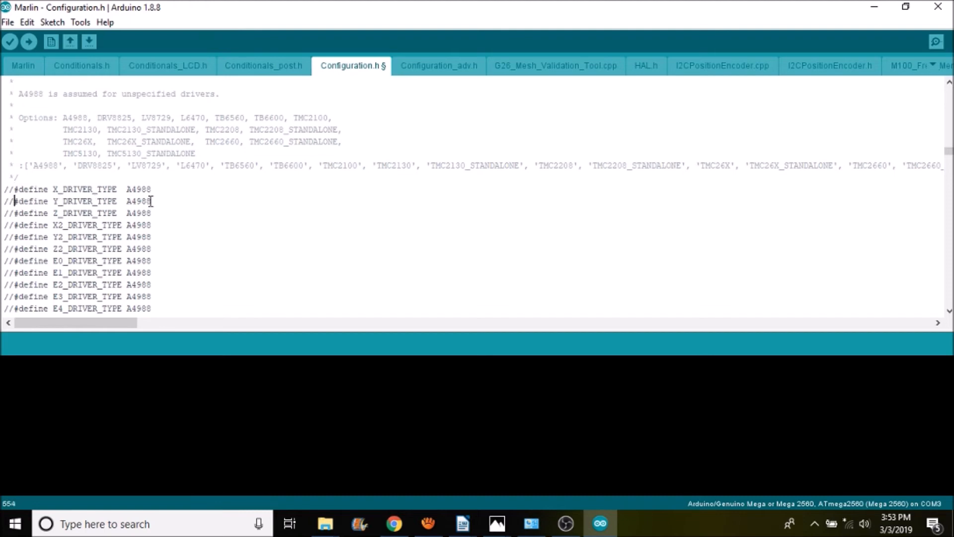
pyautogui.moveTo(247, 38)
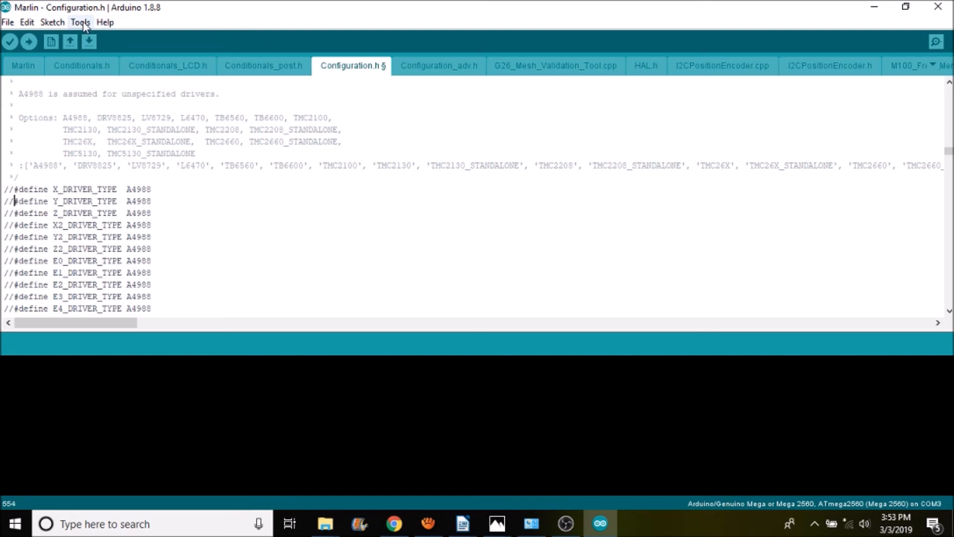
# - Select COM7 as the upload port, keeping Arduino/Genuino Mega 2560 as the board
pyautogui.click(79, 22)
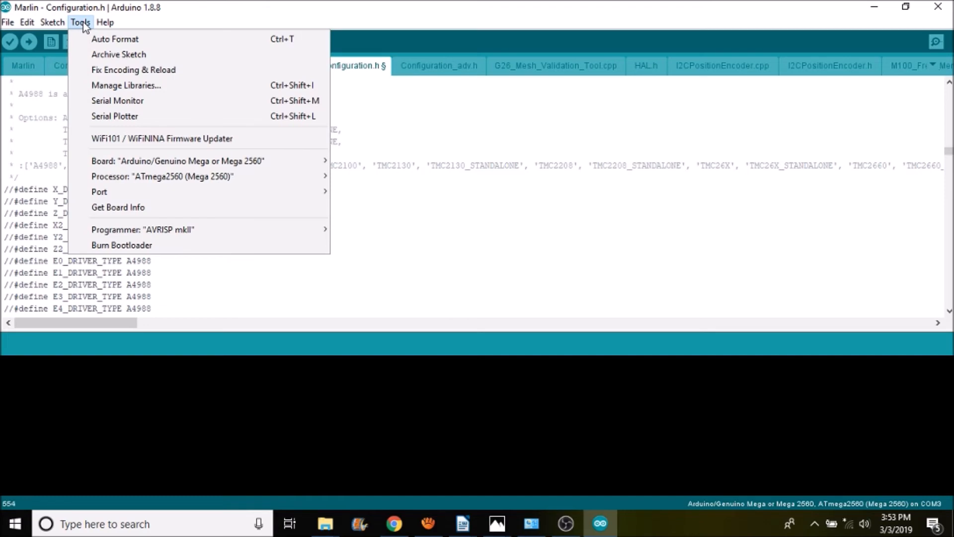
pyautogui.moveTo(260, 207)
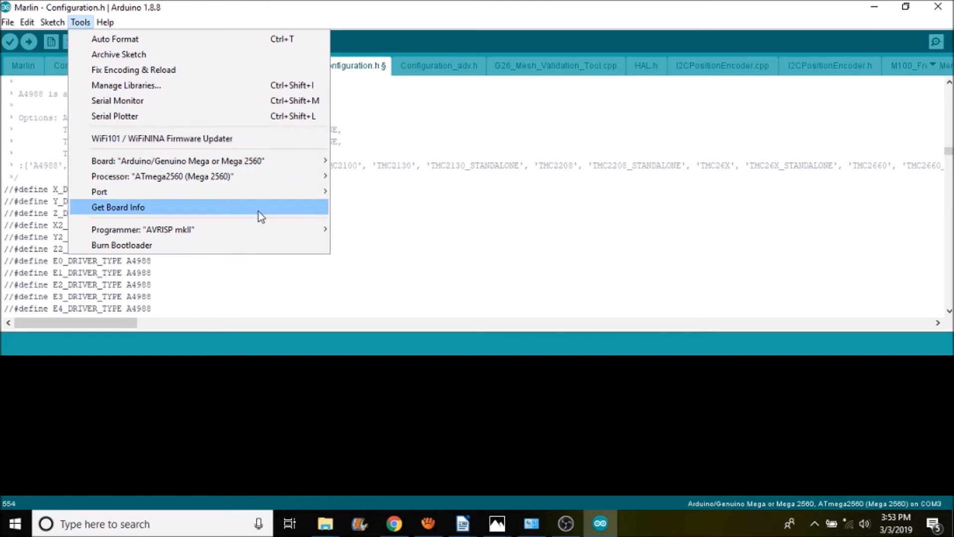
pyautogui.moveTo(100, 192)
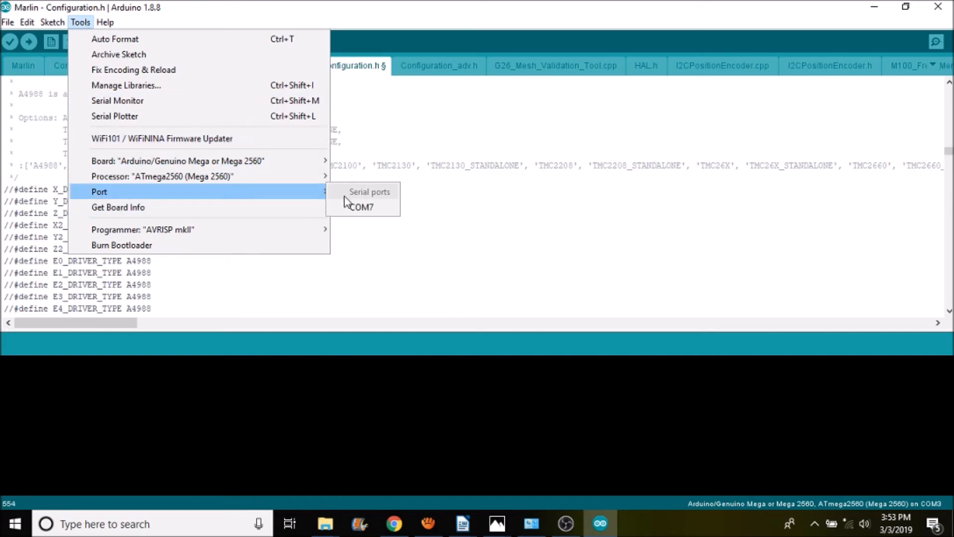
pyautogui.moveTo(361, 207)
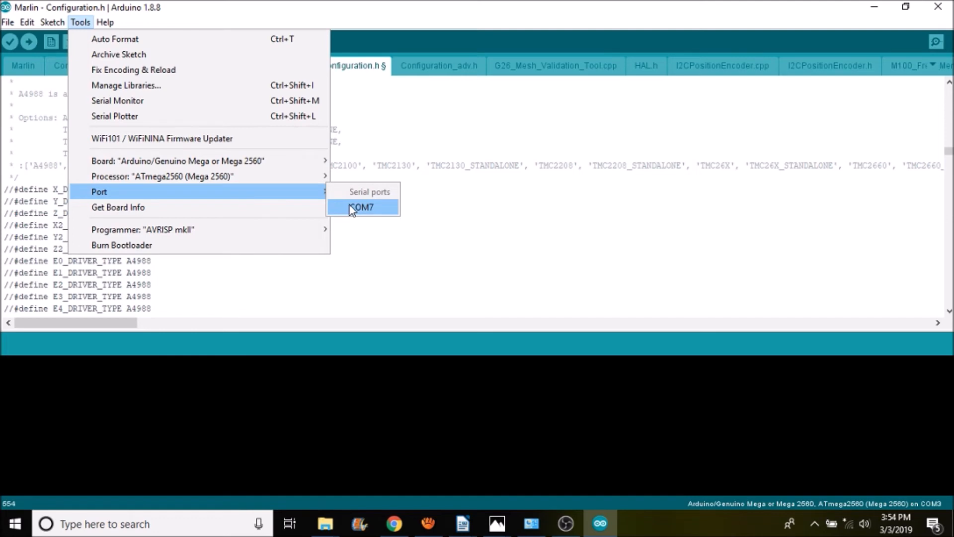
pyautogui.click(362, 207)
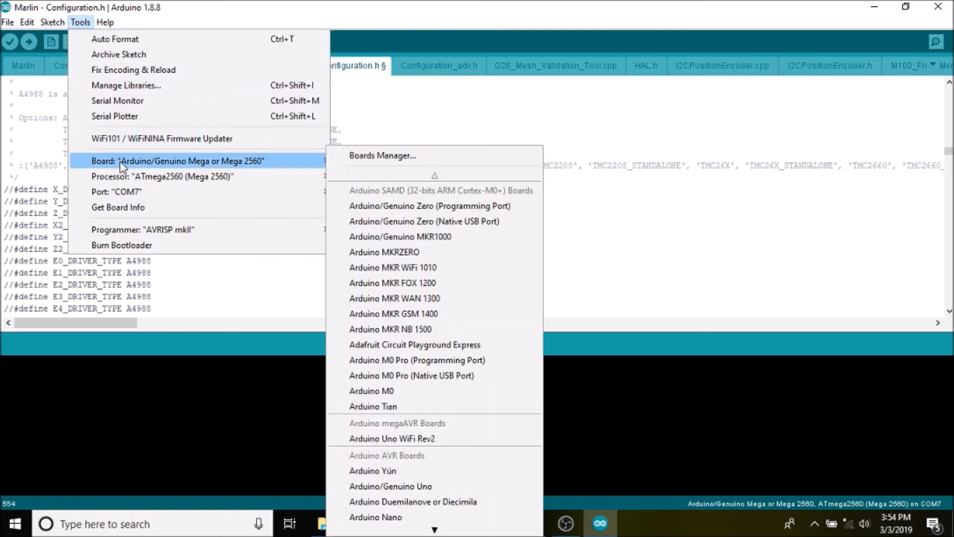
pyautogui.moveTo(252, 165)
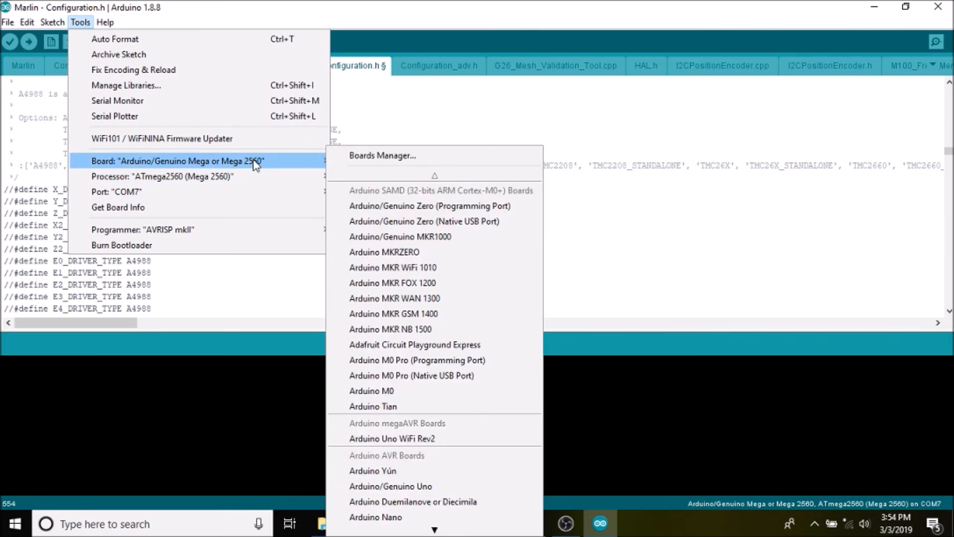
pyautogui.moveTo(255, 244)
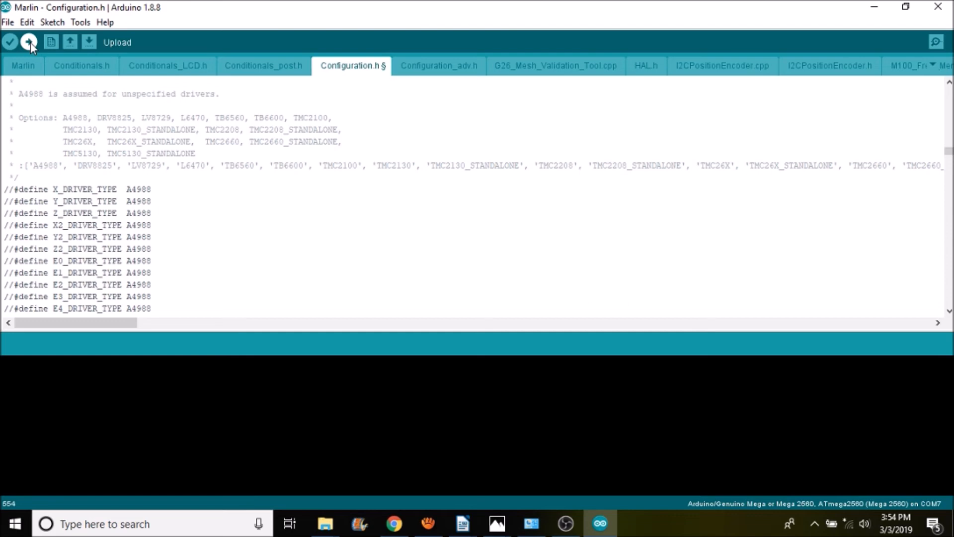
# - Upload the Marlin firmware to the board on COM7
pyautogui.click(29, 42)
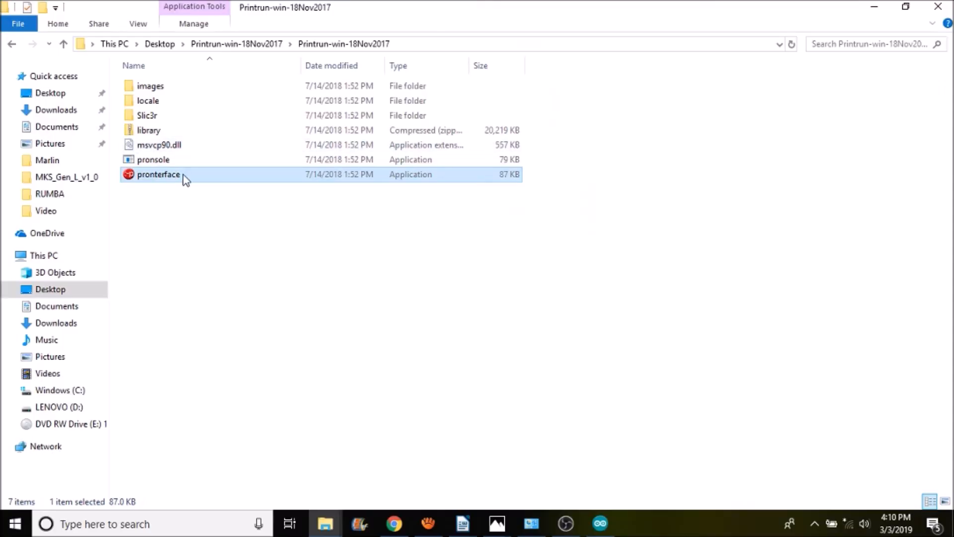
pyautogui.moveTo(184, 176)
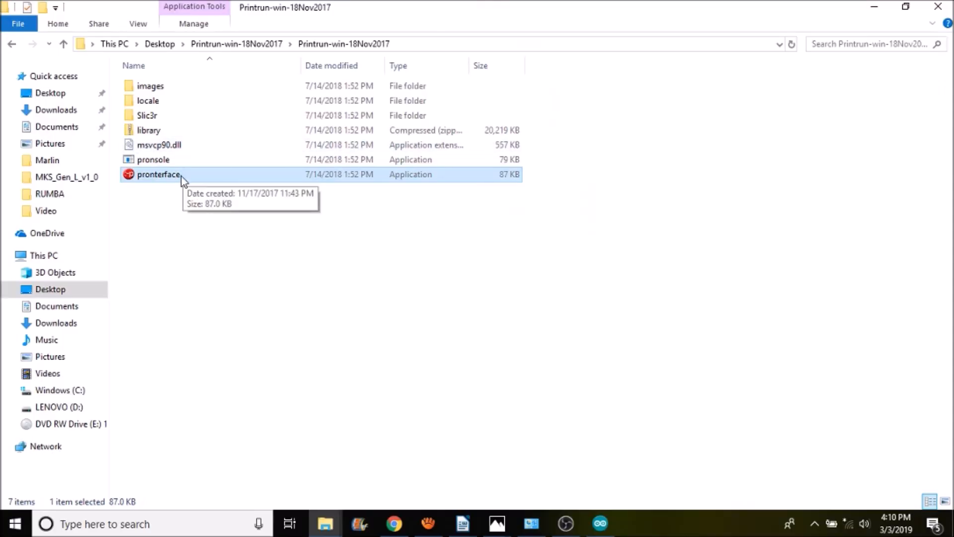
# - Launch pronterface.exe from the Printrun-win-18Nov2017 folder
pyautogui.doubleClick(158, 174)
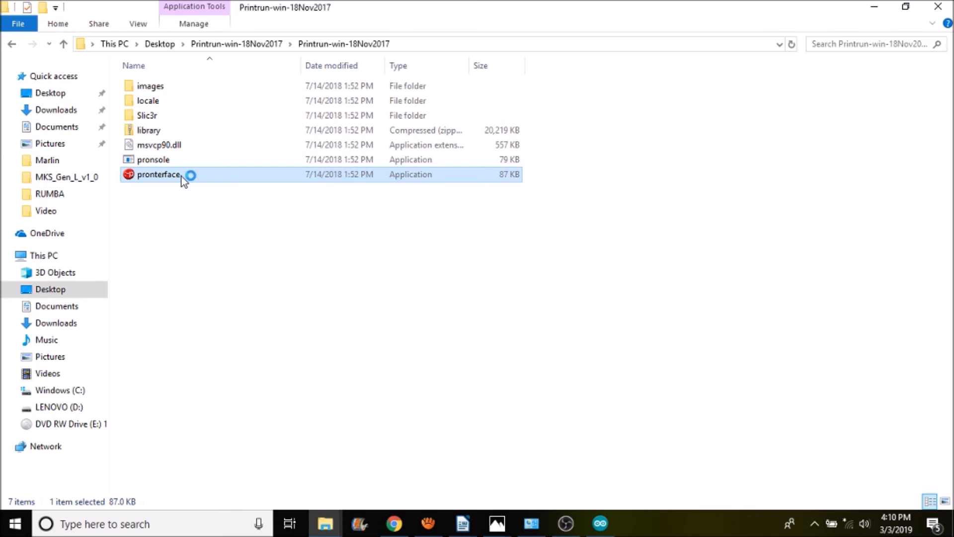
pyautogui.doubleClick(157, 175)
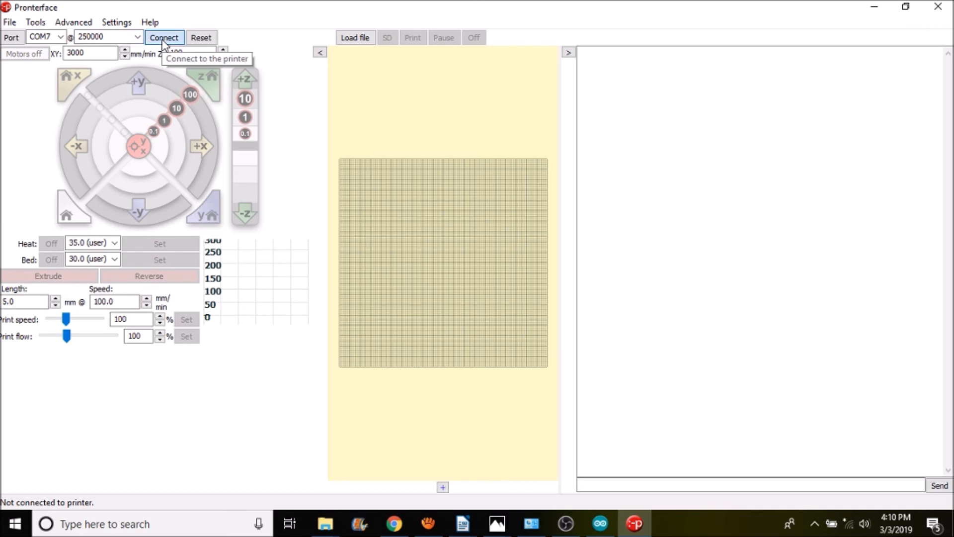
# - Connect Pronterface to the printer on COM7 at 250000 baud
pyautogui.click(163, 37)
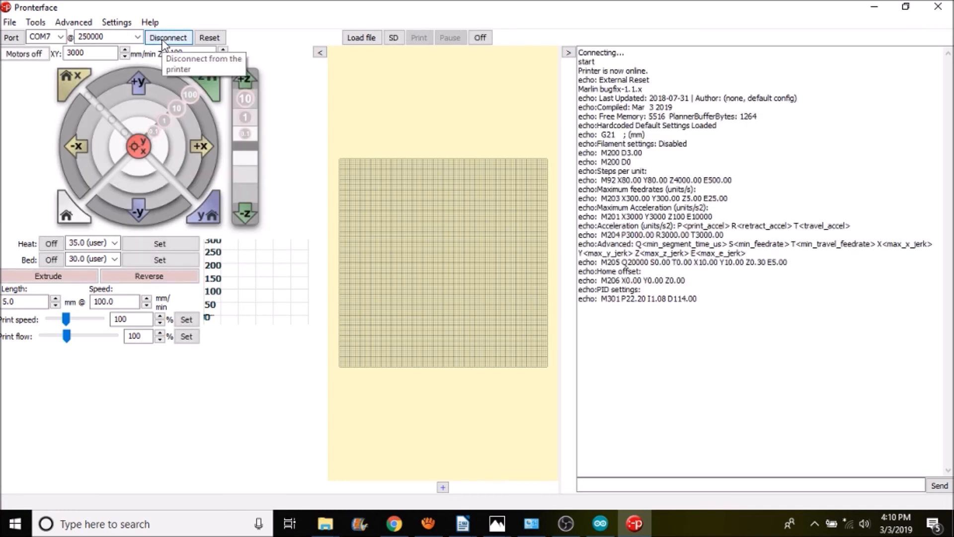